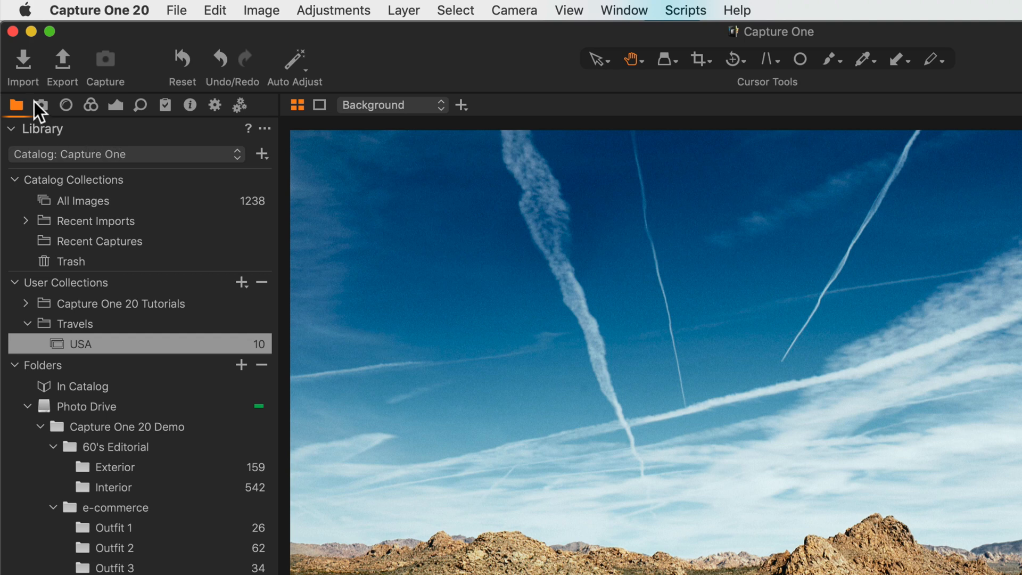
- Browse the tool tabs in turn — Capture, Color, Exposure, Details, Styles, Output — ending on the Batch history of ten processed images
left_click(42, 106)
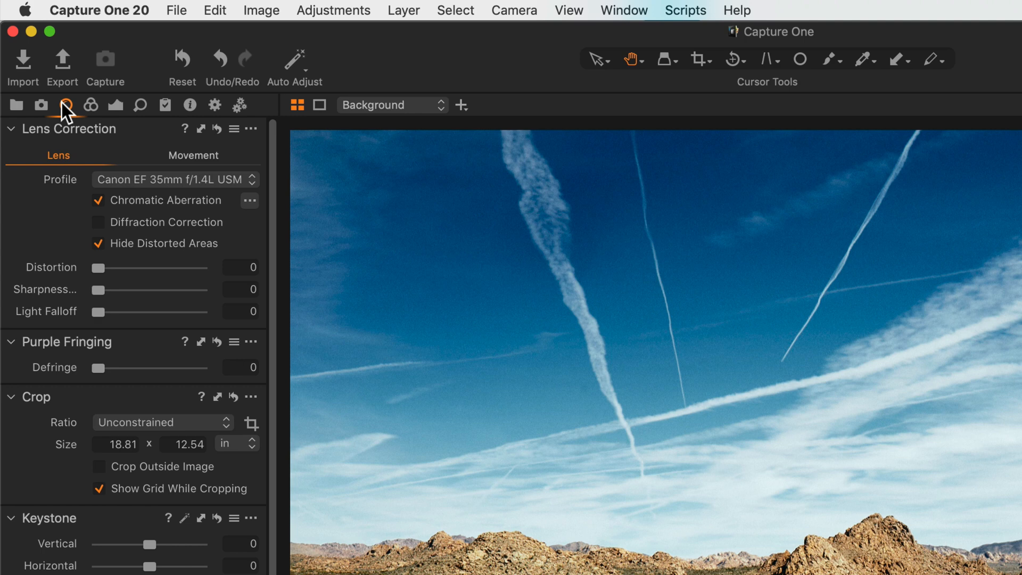
left_click(89, 105)
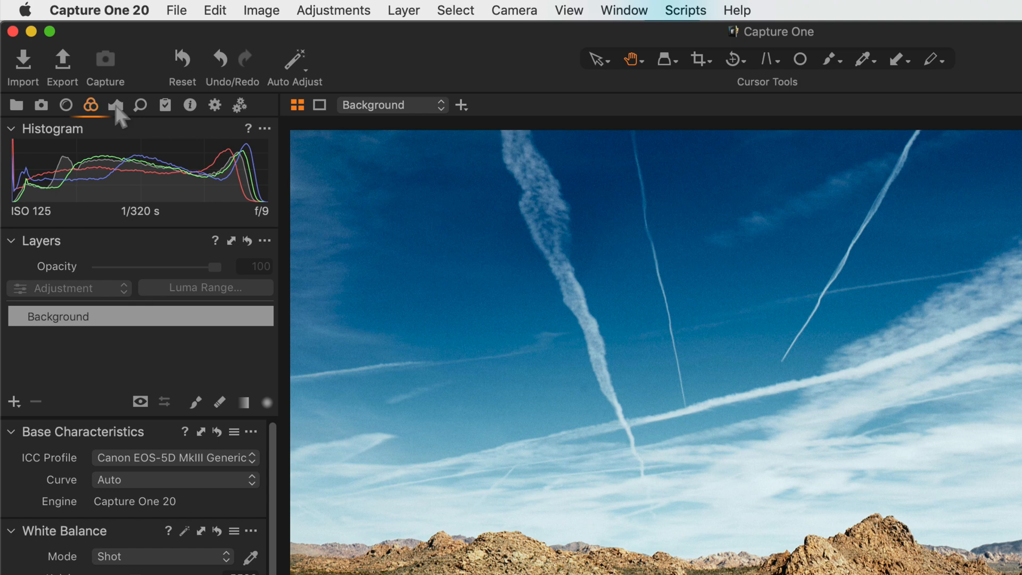
left_click(116, 105)
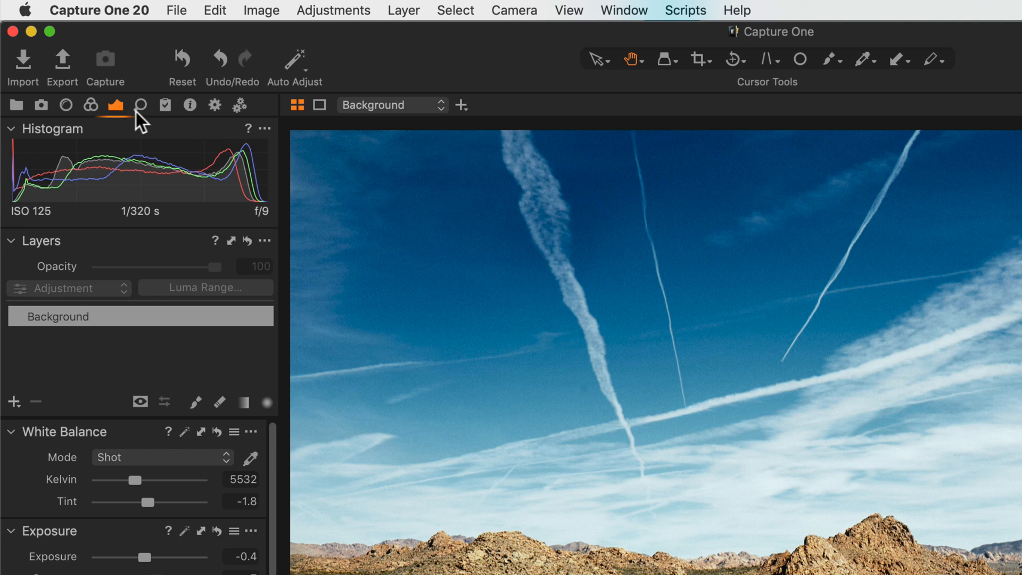
left_click(139, 106)
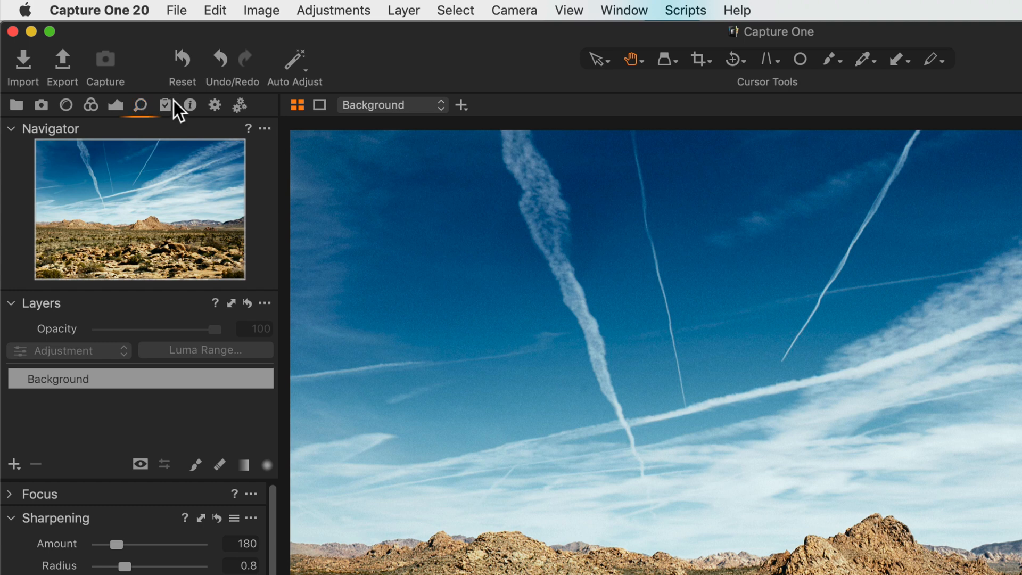
left_click(166, 105)
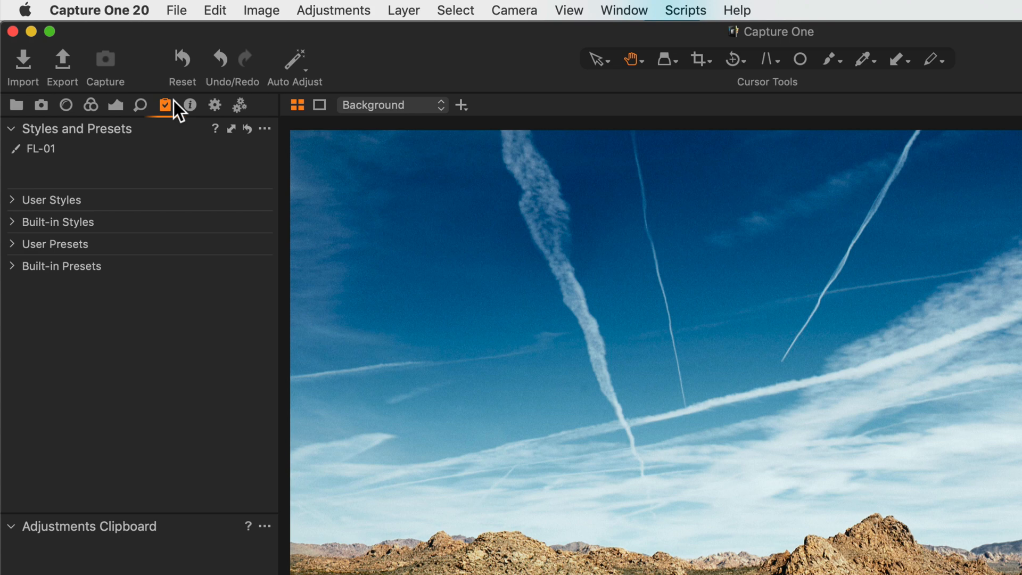
left_click(190, 105)
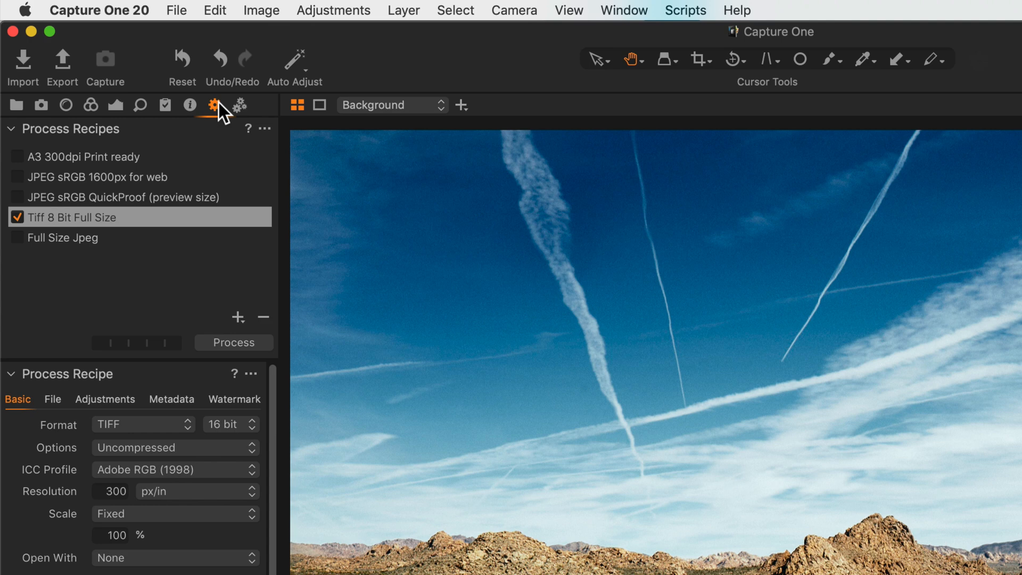
left_click(241, 105)
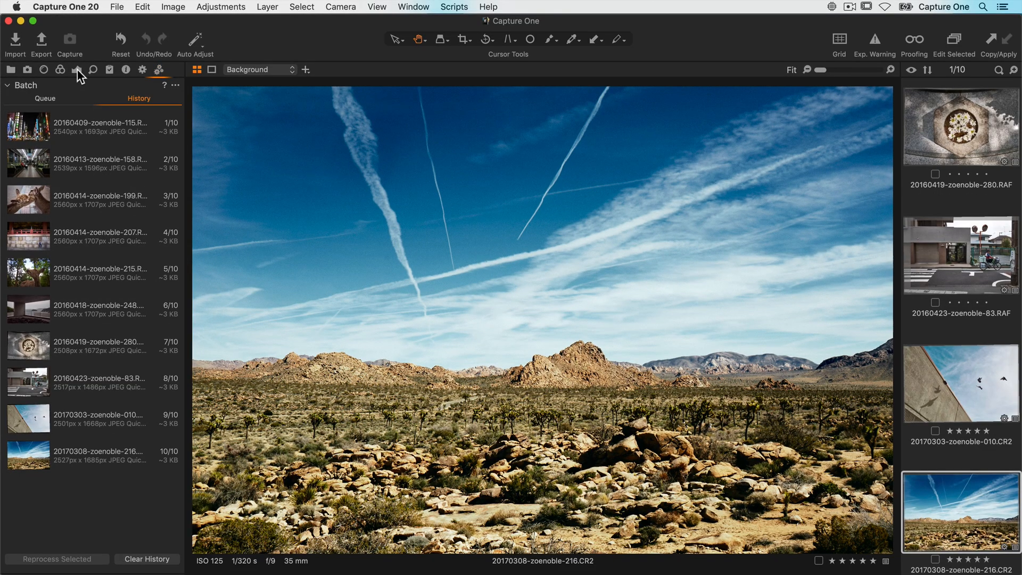
- Show the Exposure tools, browse a couple of images, then view the street scene with the cyclist
left_click(77, 70)
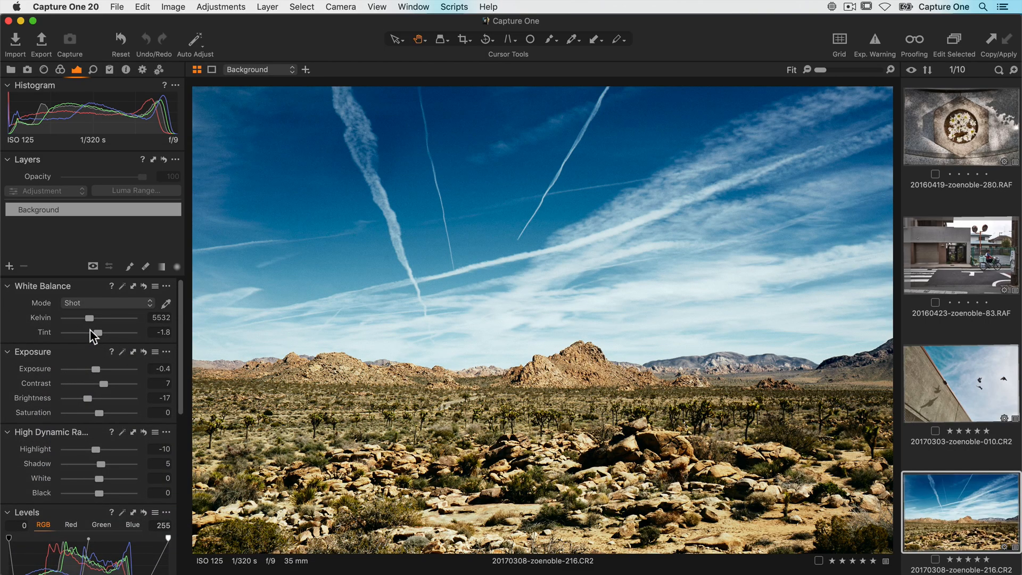
mouse_move(89, 290)
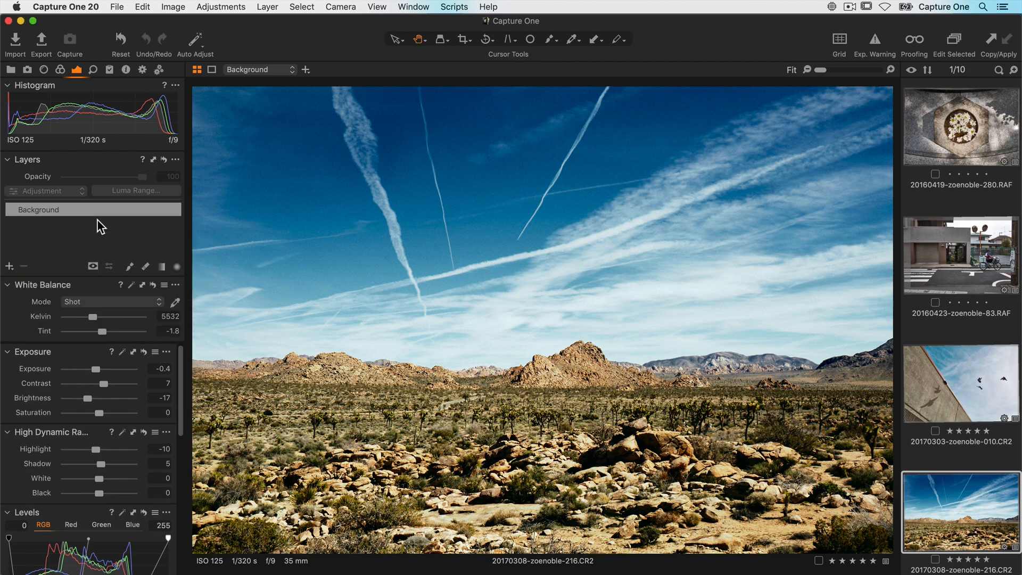
left_click(10, 70)
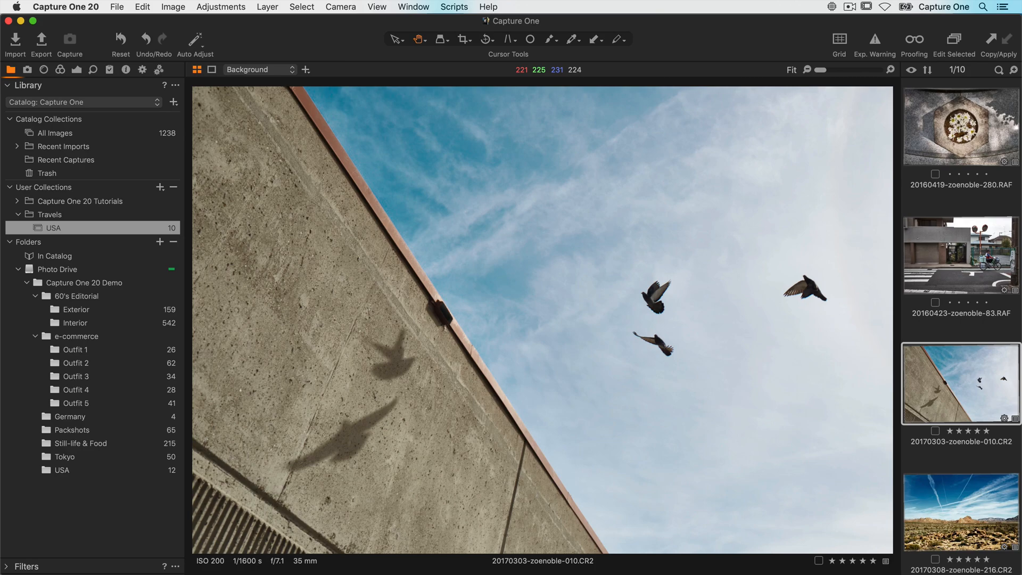
left_click(959, 512)
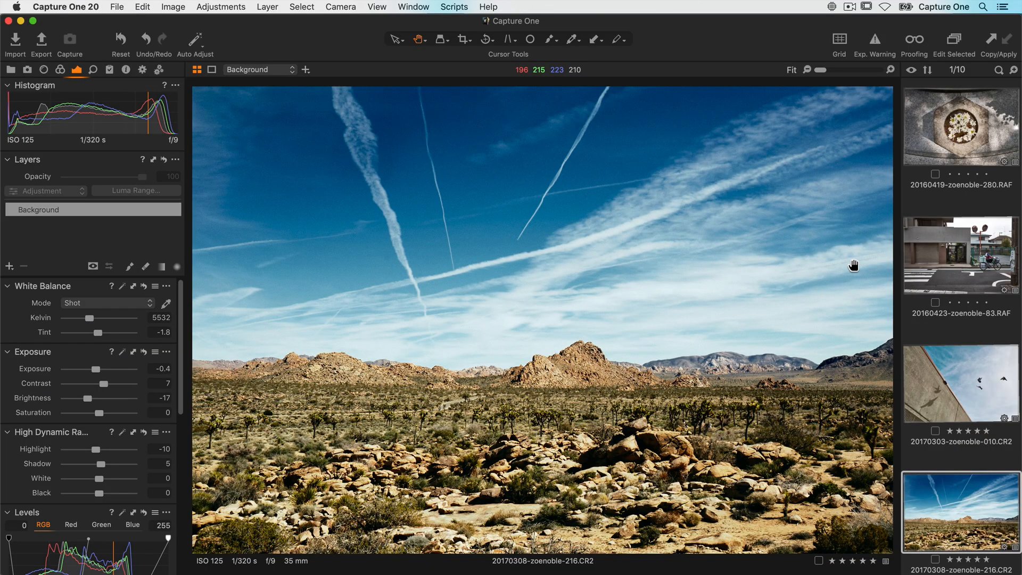
left_click(959, 255)
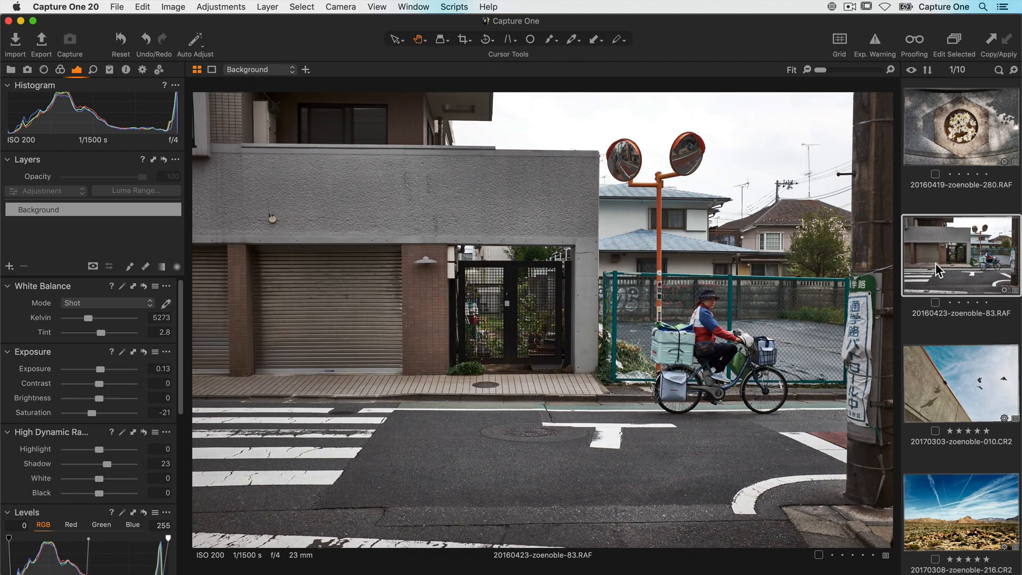
mouse_move(744, 201)
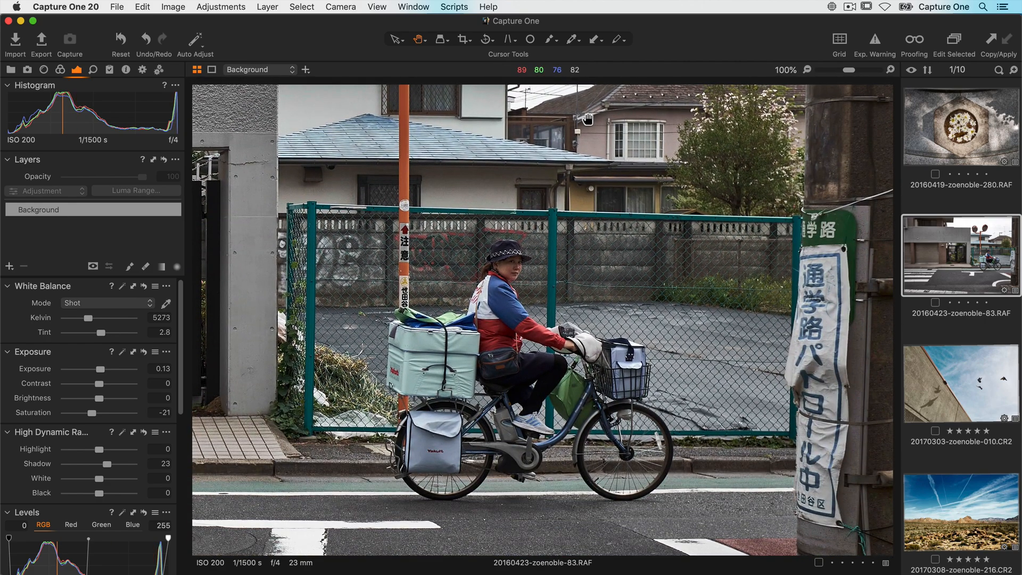
left_click(791, 70)
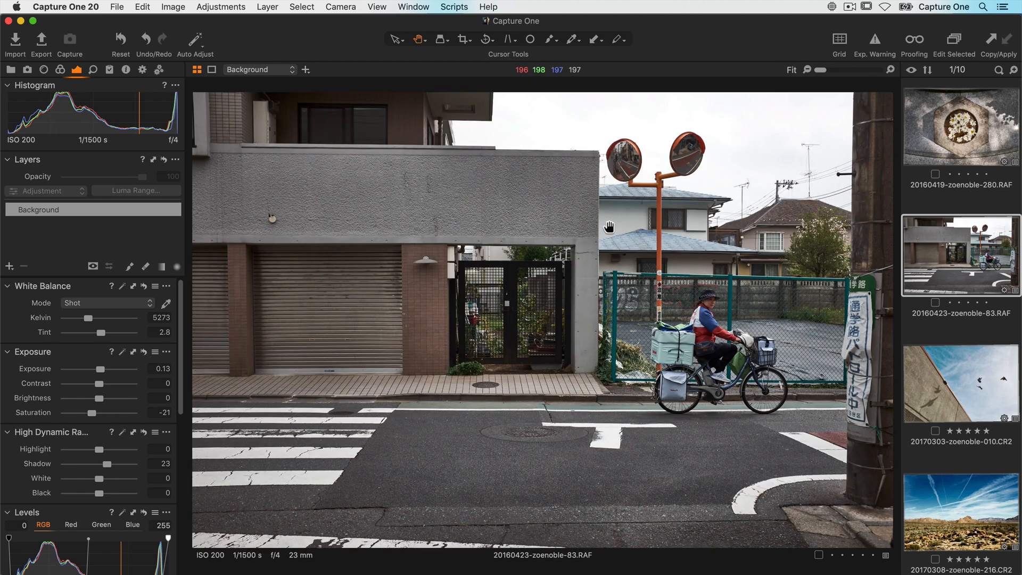
mouse_move(825, 115)
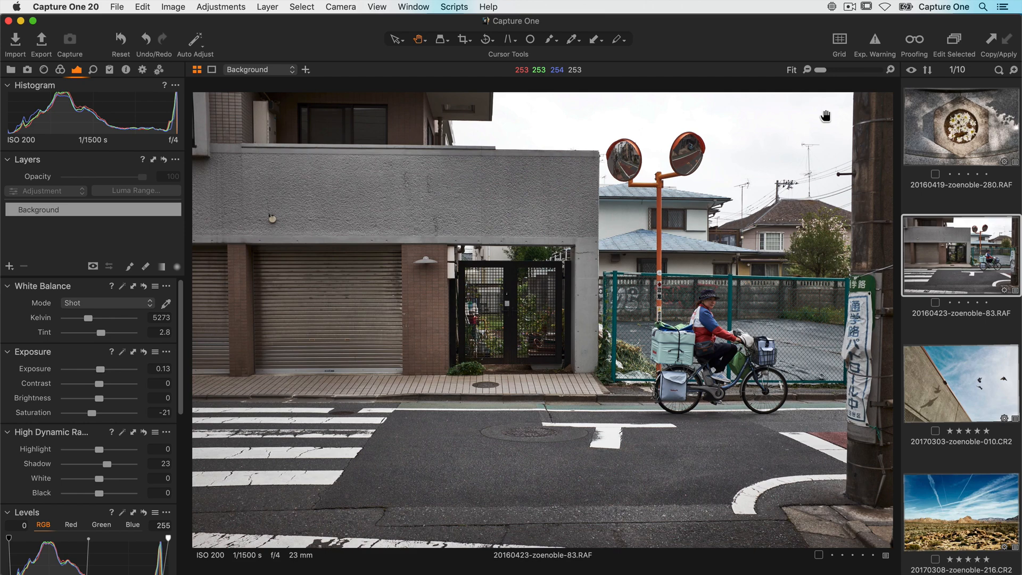
left_click(892, 71)
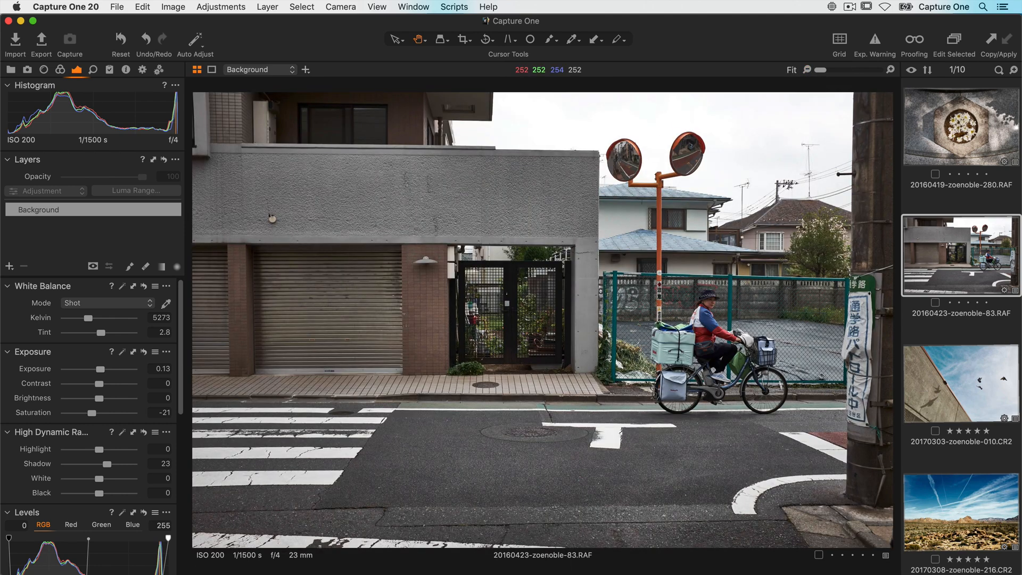
mouse_move(796, 49)
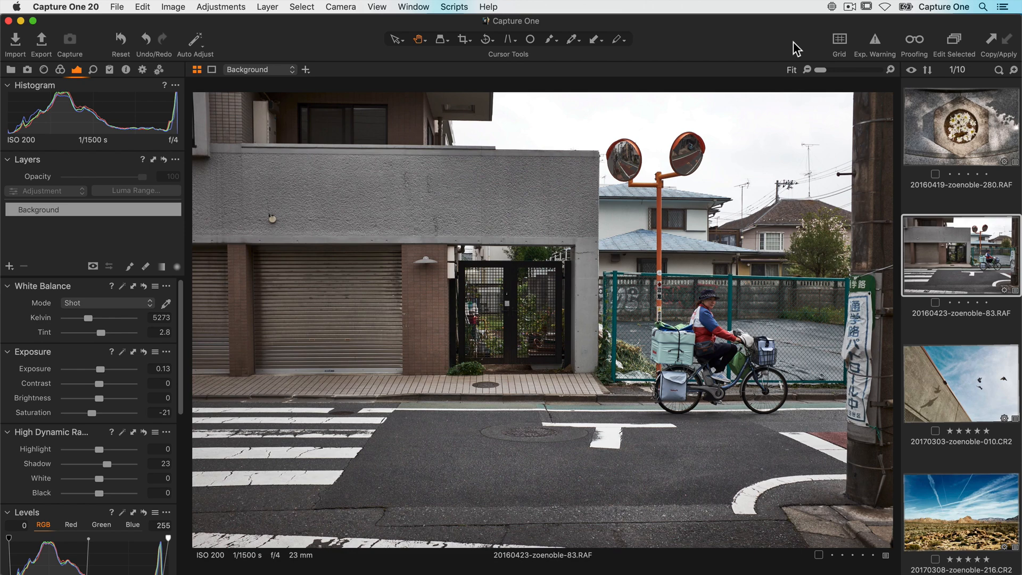
left_click(874, 41)
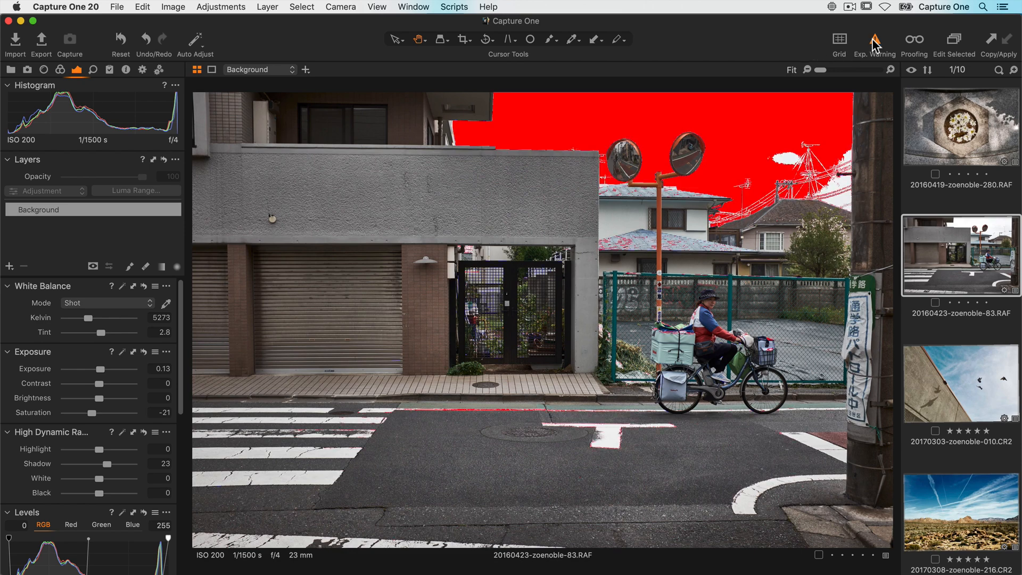
left_click(875, 40)
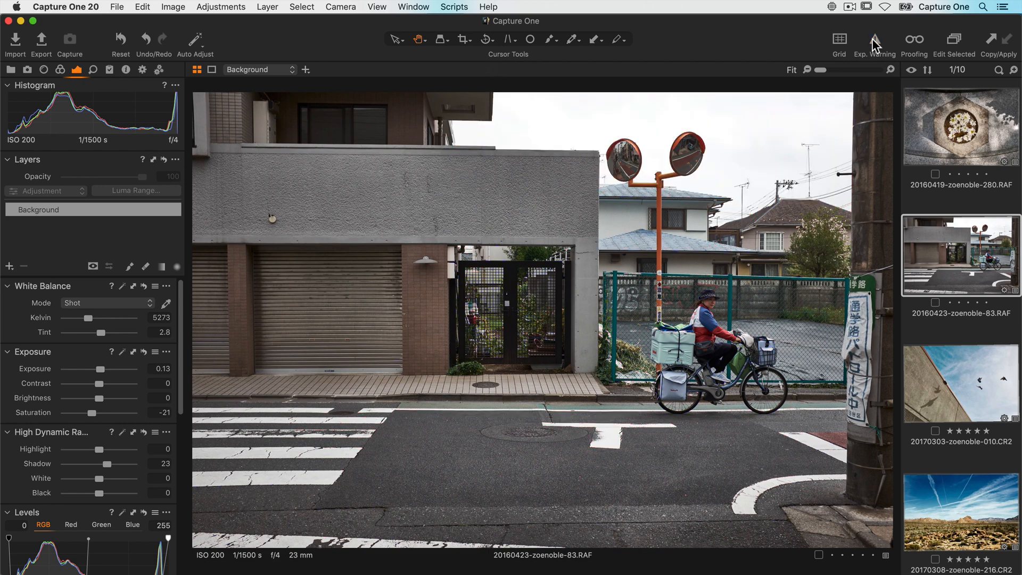
left_click(839, 38)
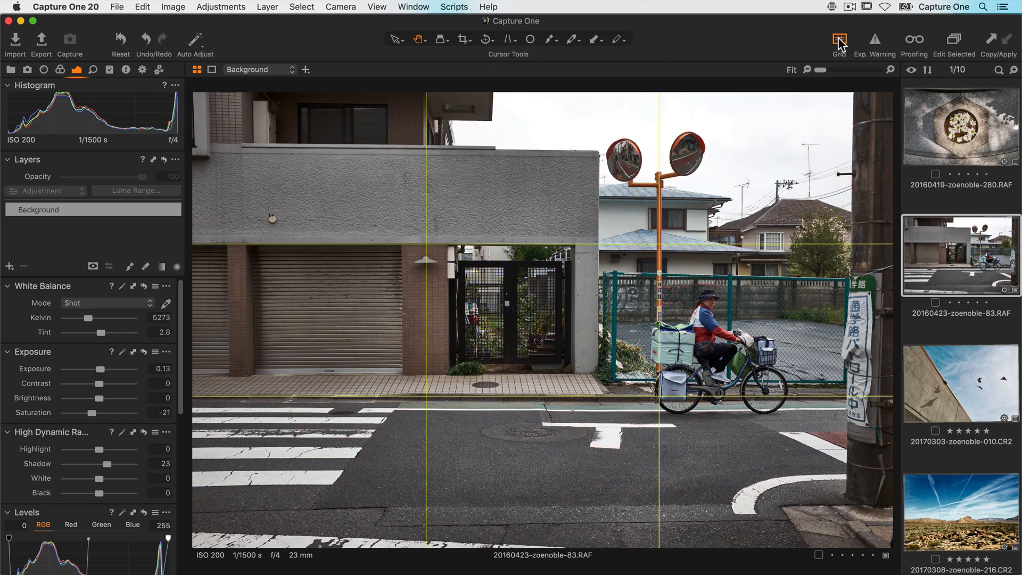
left_click(840, 40)
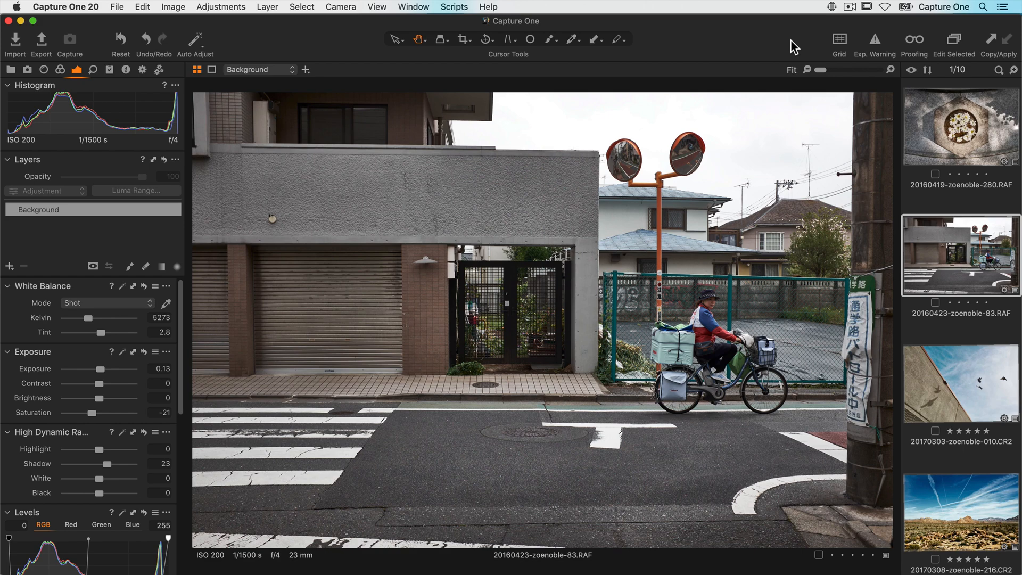
left_click(463, 40)
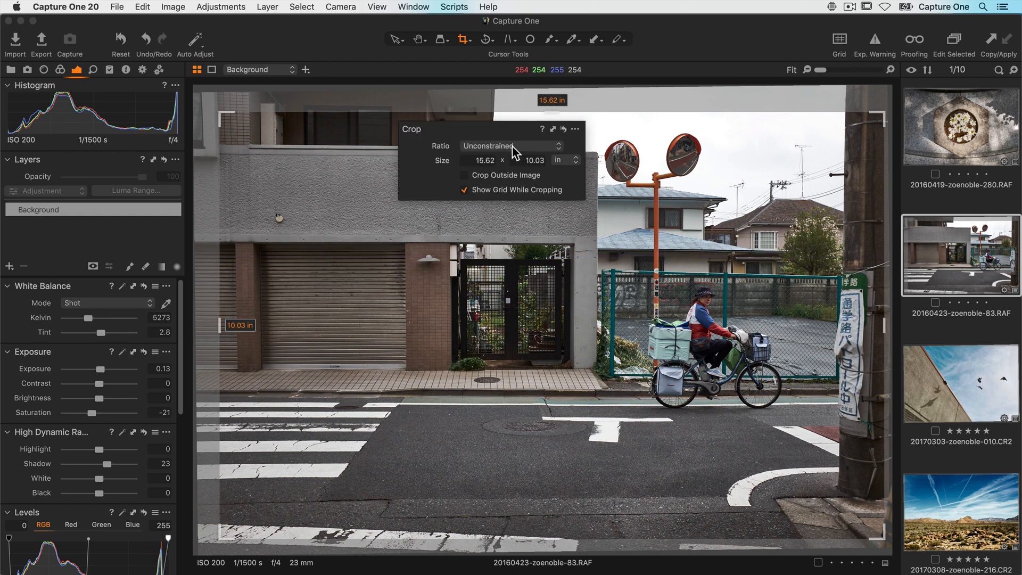
- Crop the street photo with the Unconstrained ratio, trimming a strip from its left side
left_click(511, 145)
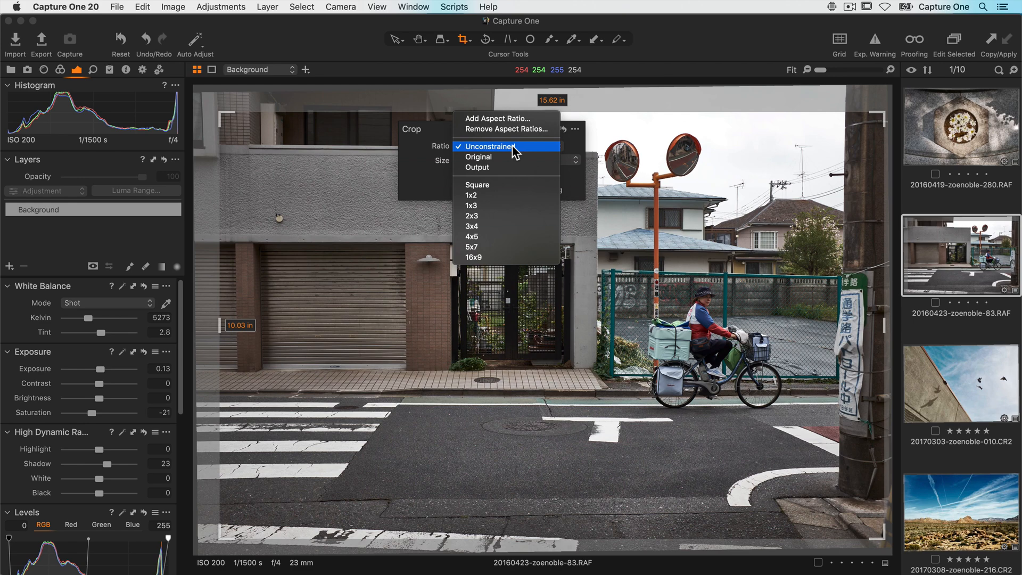
mouse_move(309, 141)
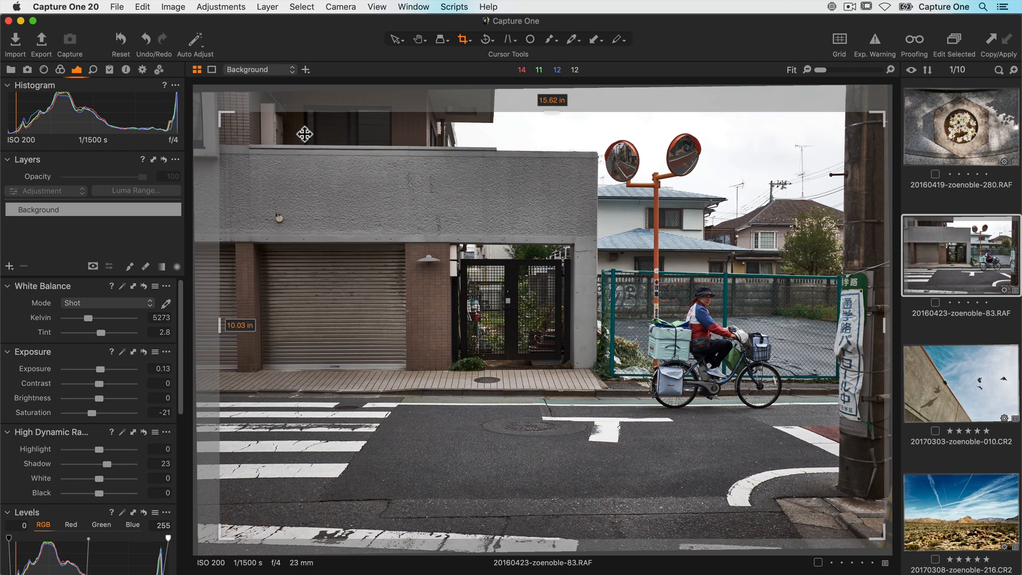
key("shift")
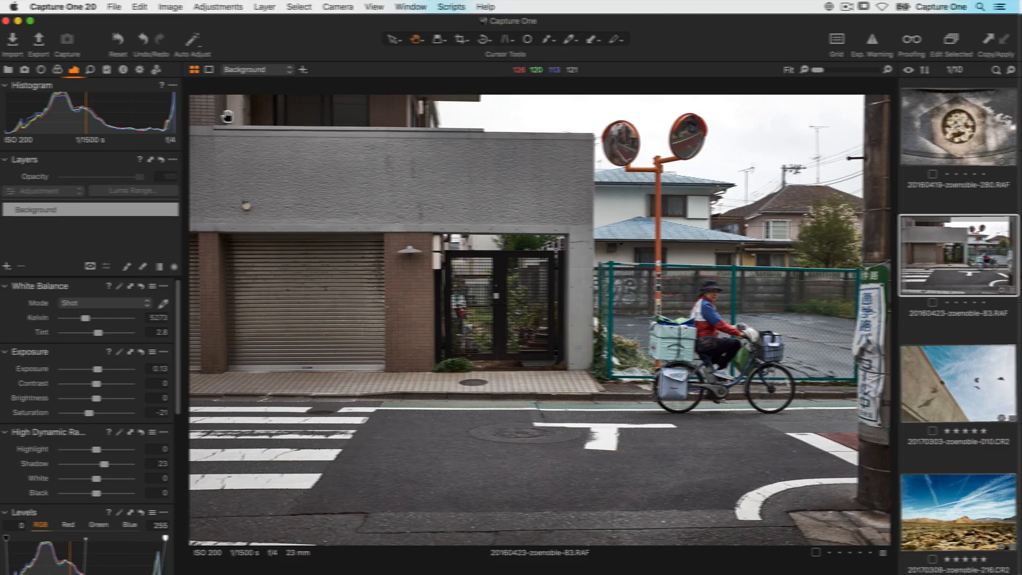
left_click(959, 342)
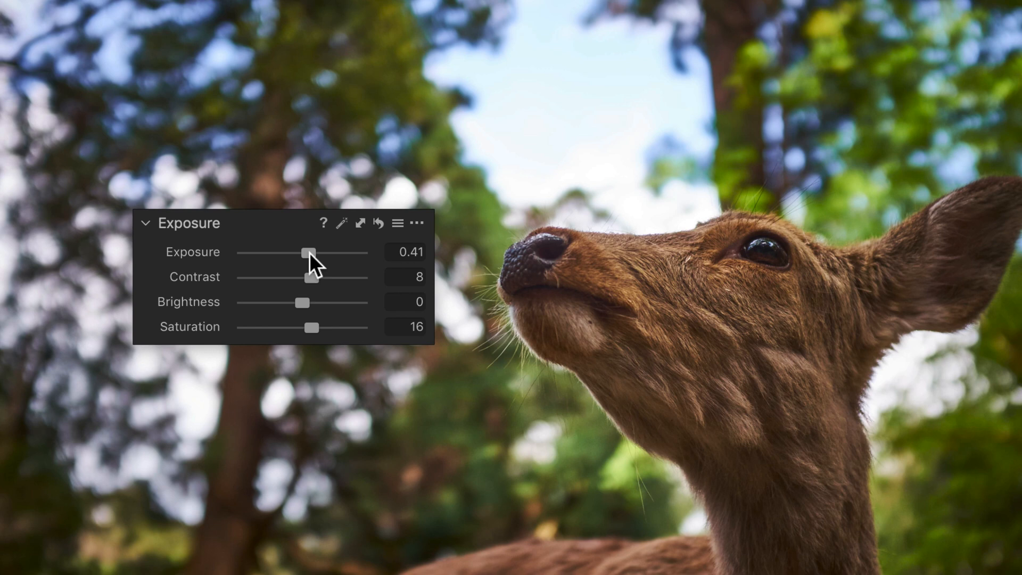
mouse_move(217, 263)
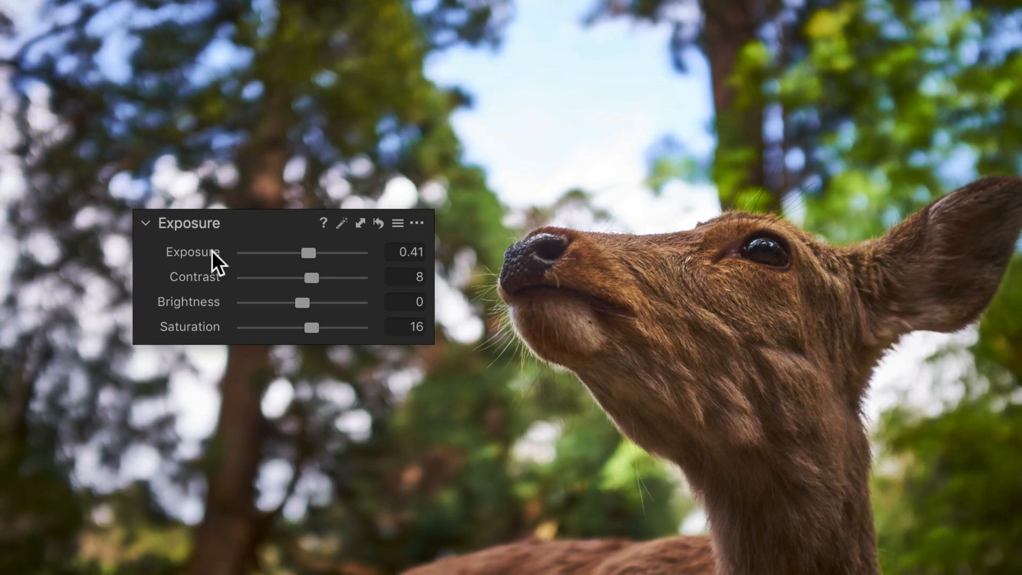
mouse_move(260, 263)
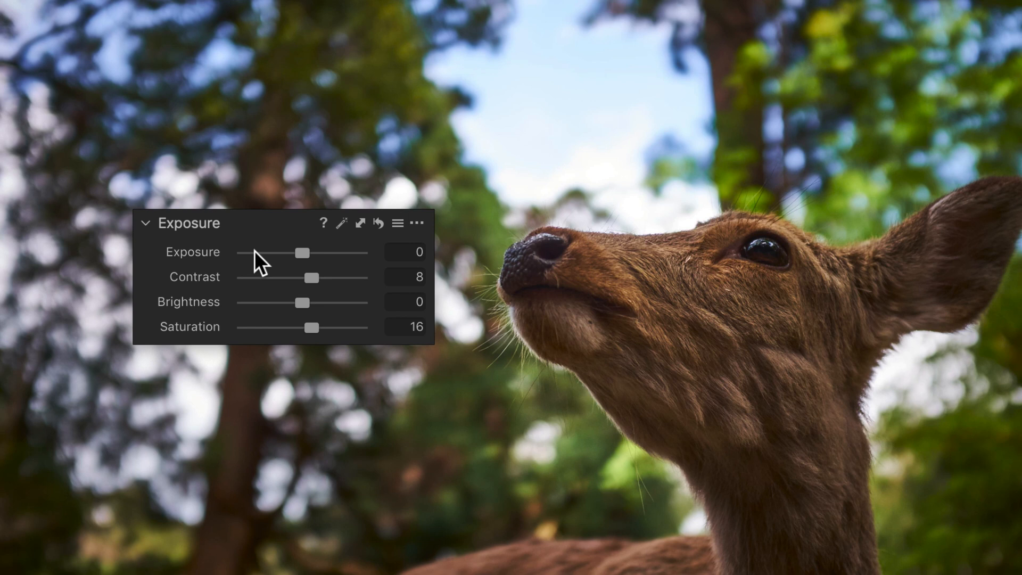
mouse_move(323, 223)
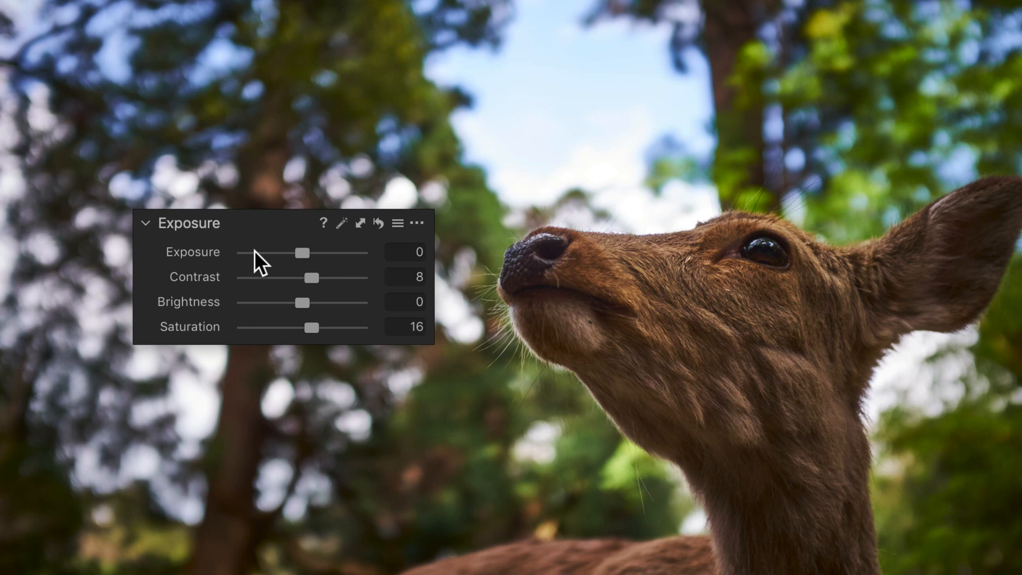
mouse_move(335, 264)
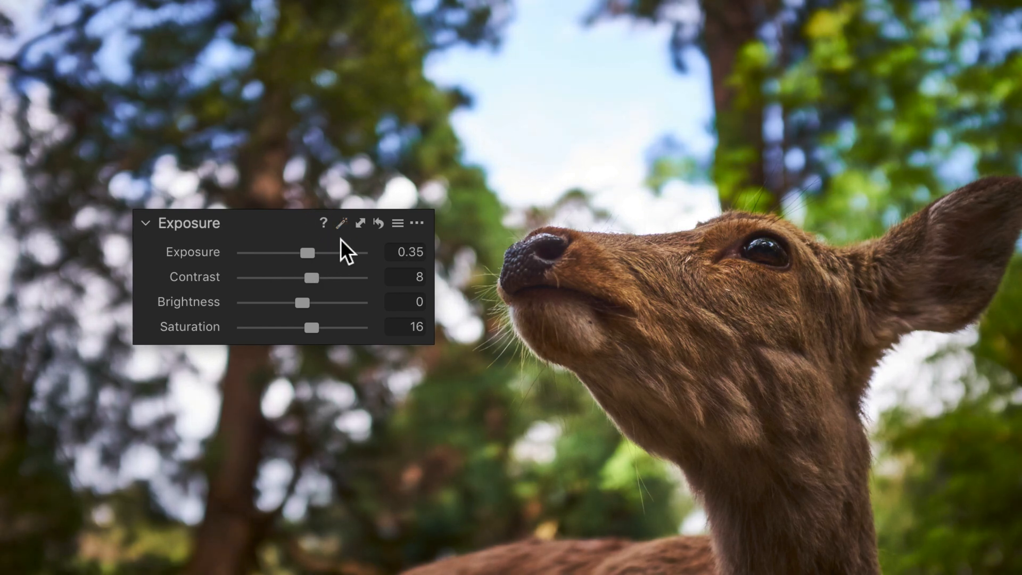
- Reset the deer photo's exposure, contrast, brightness and saturation to 0, glance at the presets, and show the tool's defaults options
left_click(359, 222)
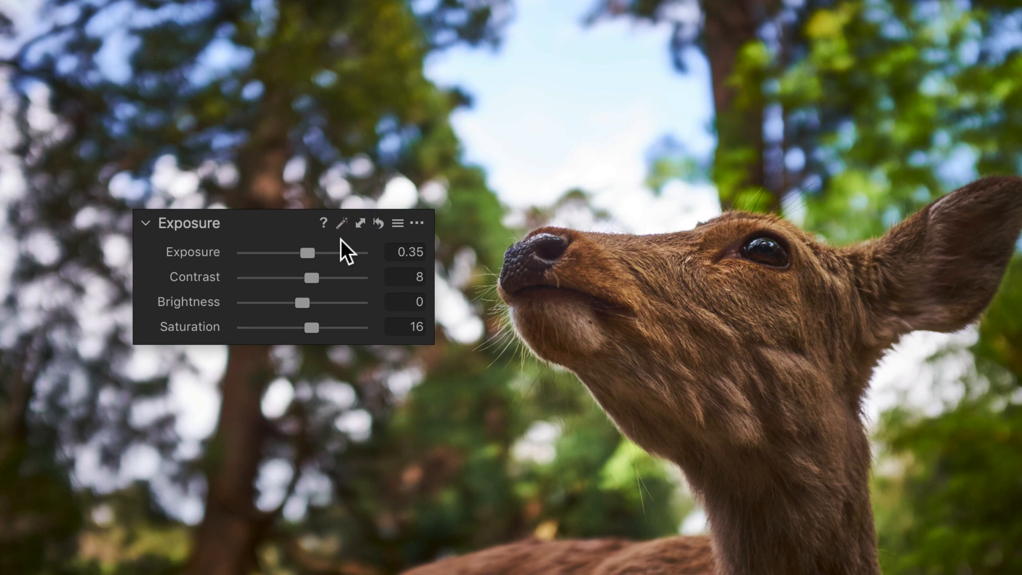
left_click(377, 224)
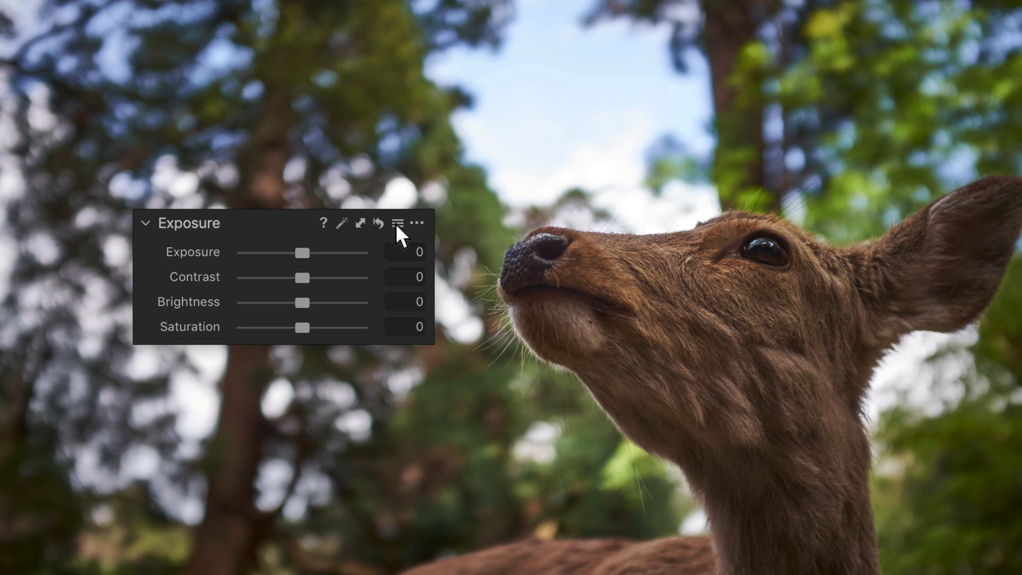
left_click(398, 224)
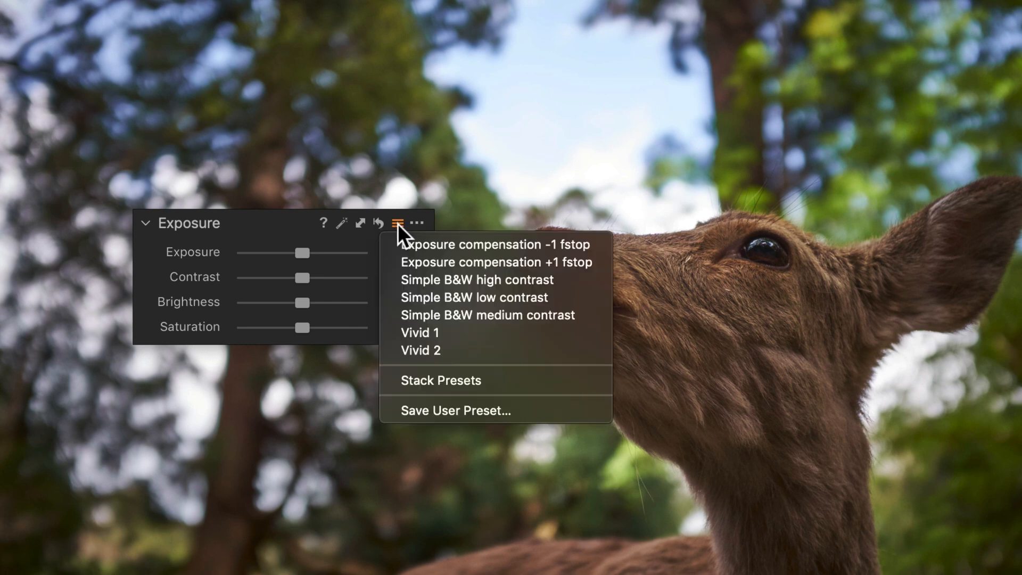
left_click(398, 223)
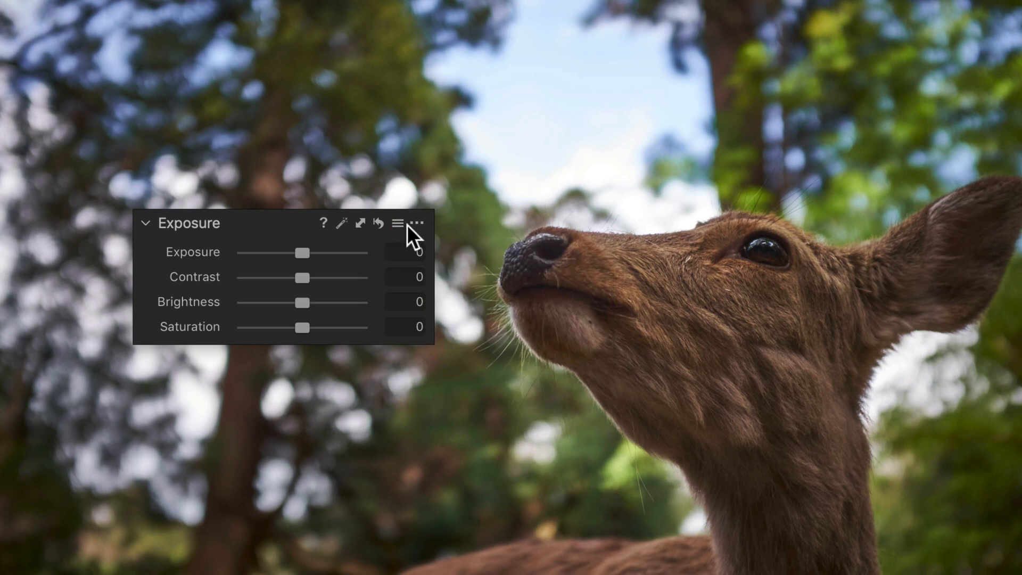
left_click(418, 222)
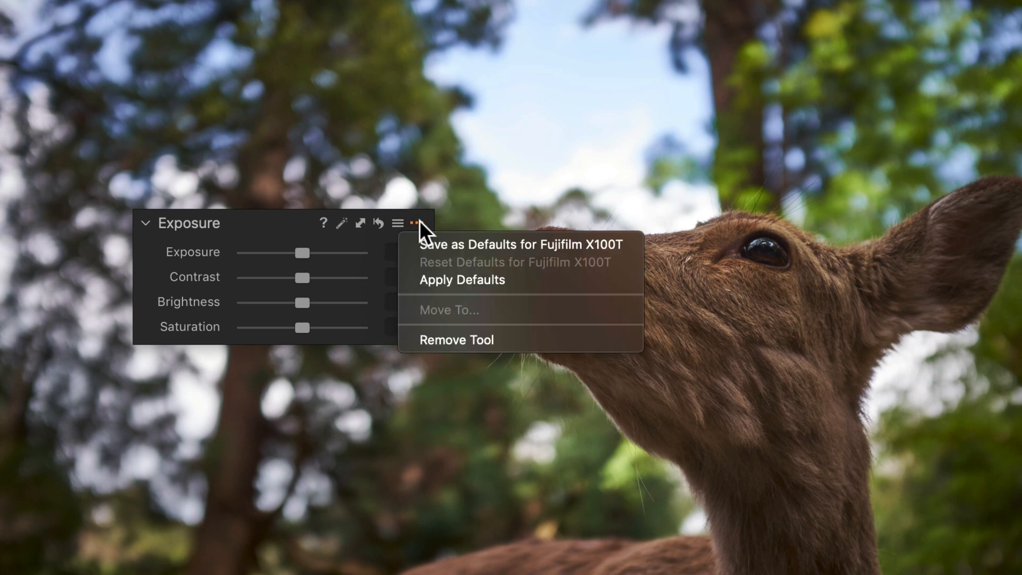